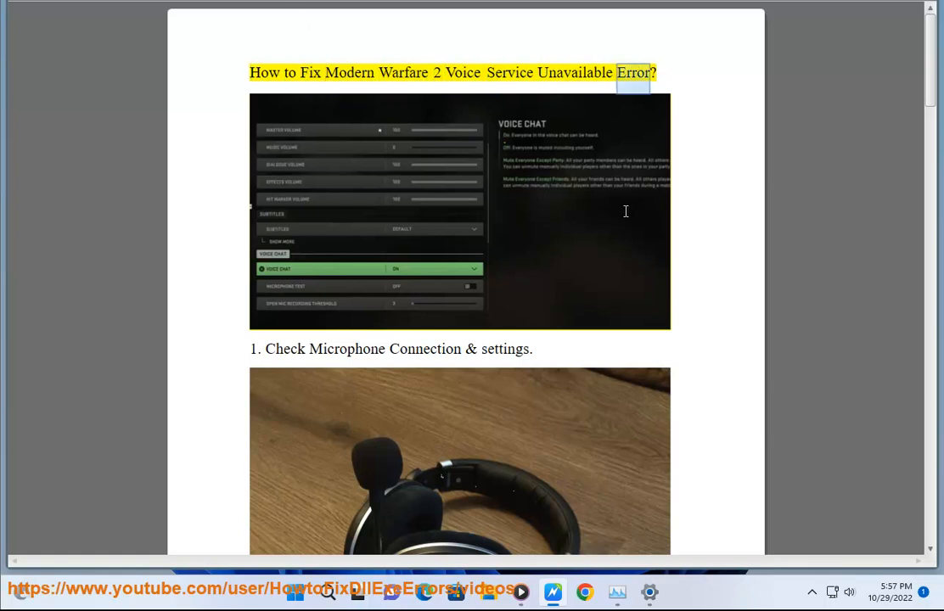
Scroll through the guide and highlight the note about checking for a muted device
{"action": "scroll", "scroll_direction": "down", "scroll_amount": 3}
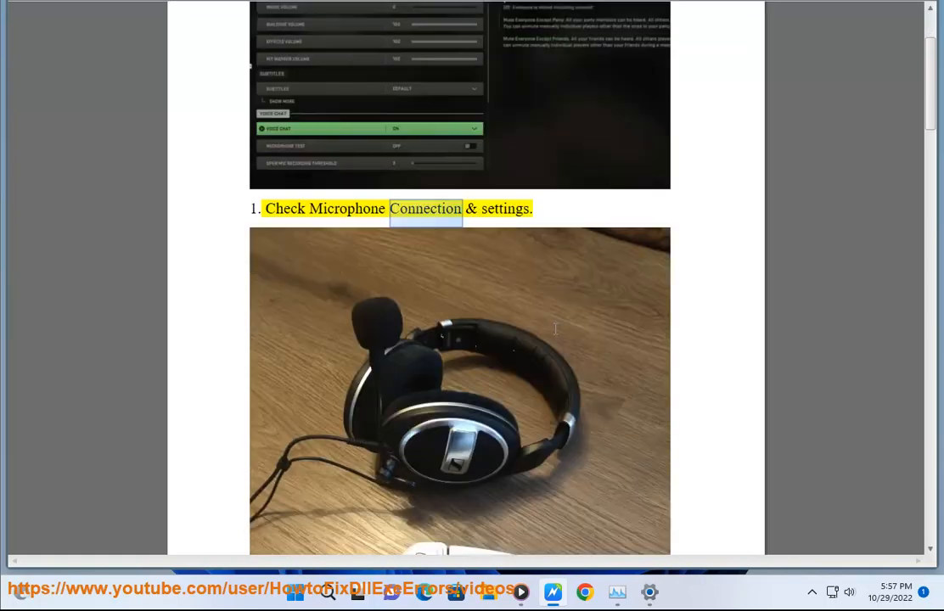
{"action": "scroll", "scroll_direction": "down", "scroll_amount": 3}
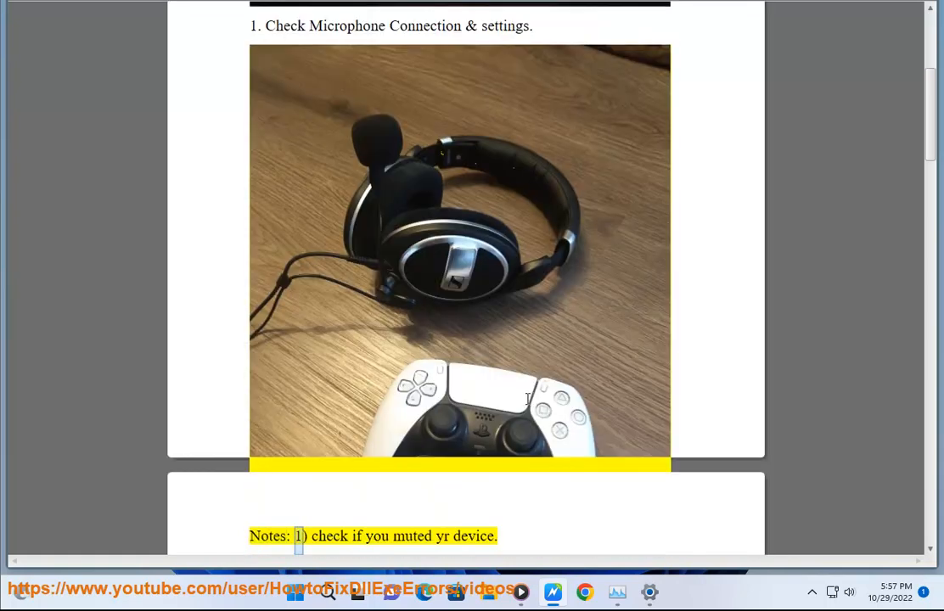
{"action": "double_click", "coordinate": [474, 537]}
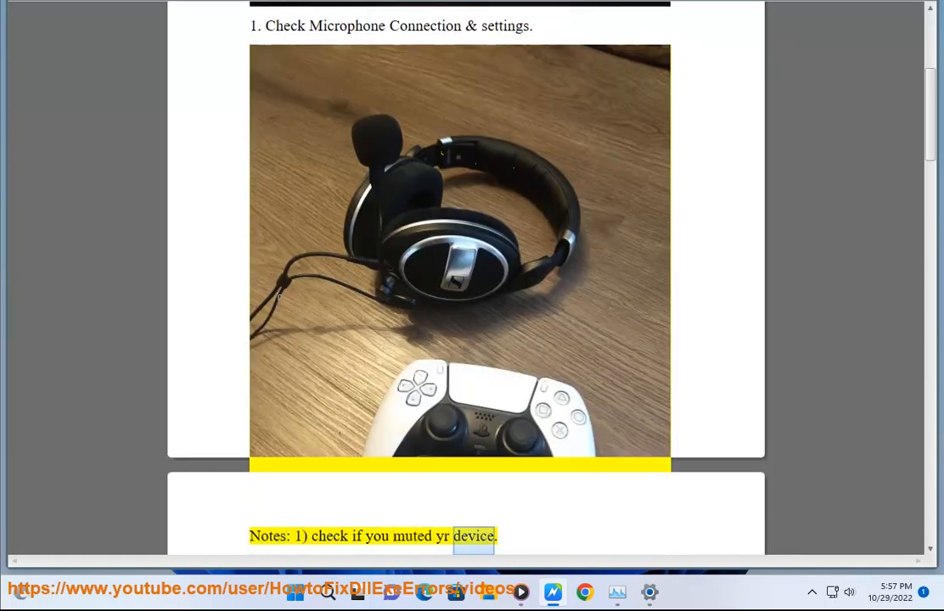
{"action": "scroll", "scroll_direction": "down", "scroll_amount": 3}
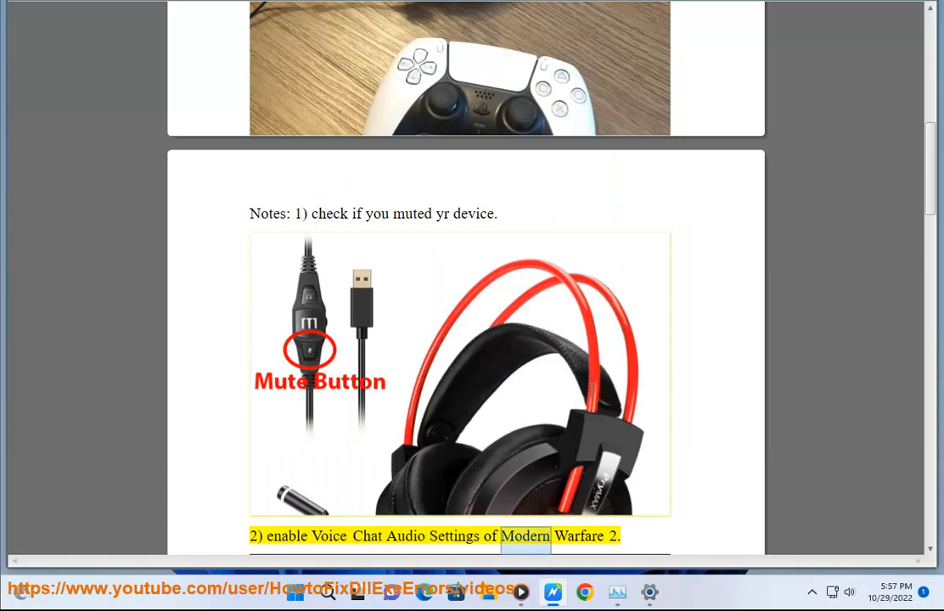
{"action": "scroll", "scroll_direction": "down", "scroll_amount": 3}
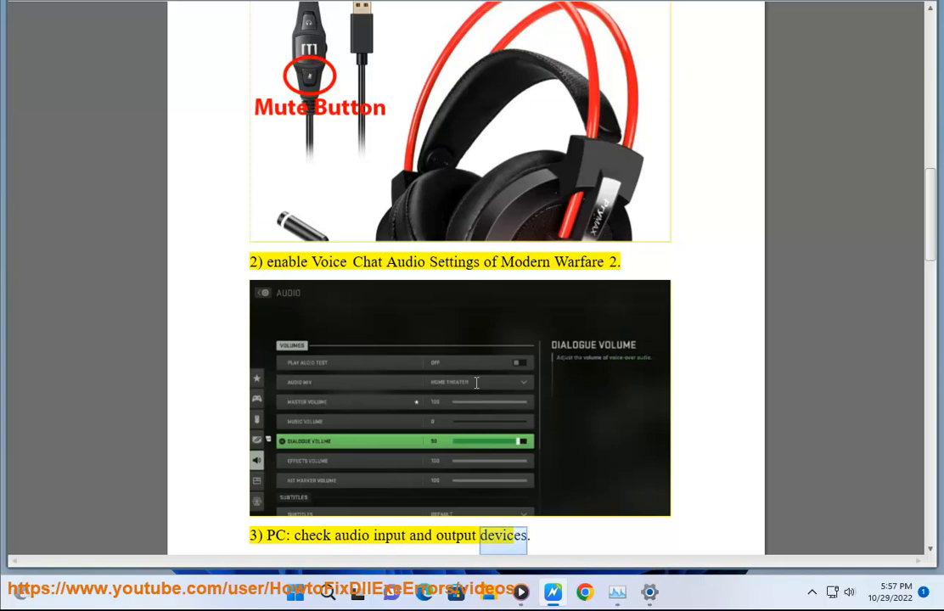
{"action": "scroll", "scroll_direction": "down", "scroll_amount": 3}
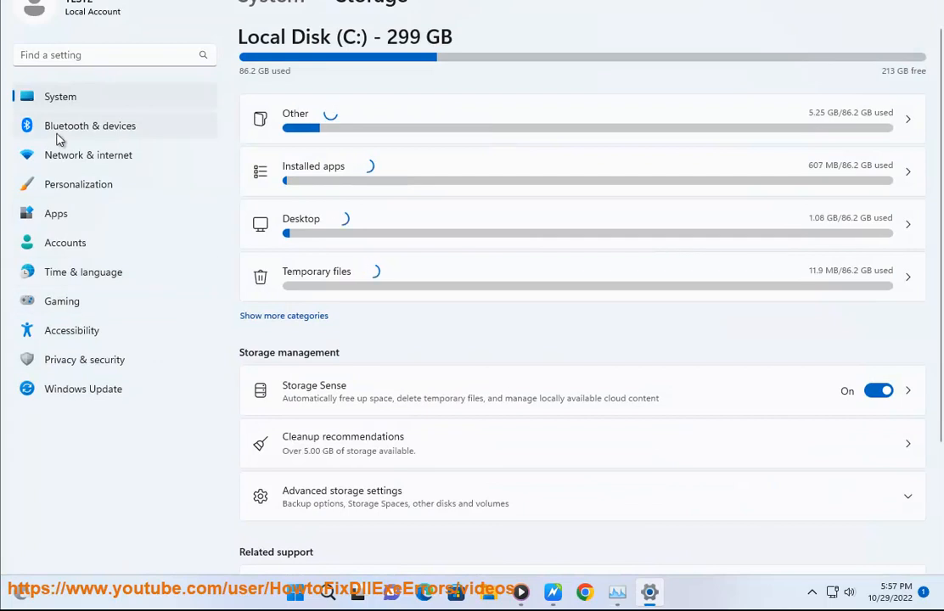
Review the Bluetooth & devices page, then return to System and look over its list
{"action": "left_click", "coordinate": [90, 126]}
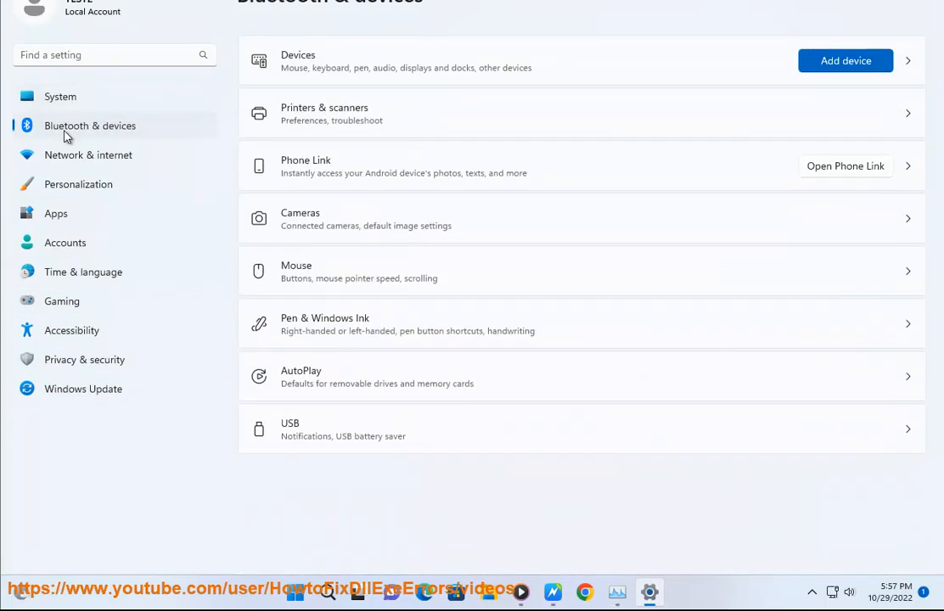
{"action": "mouse_move", "coordinate": [234, 109]}
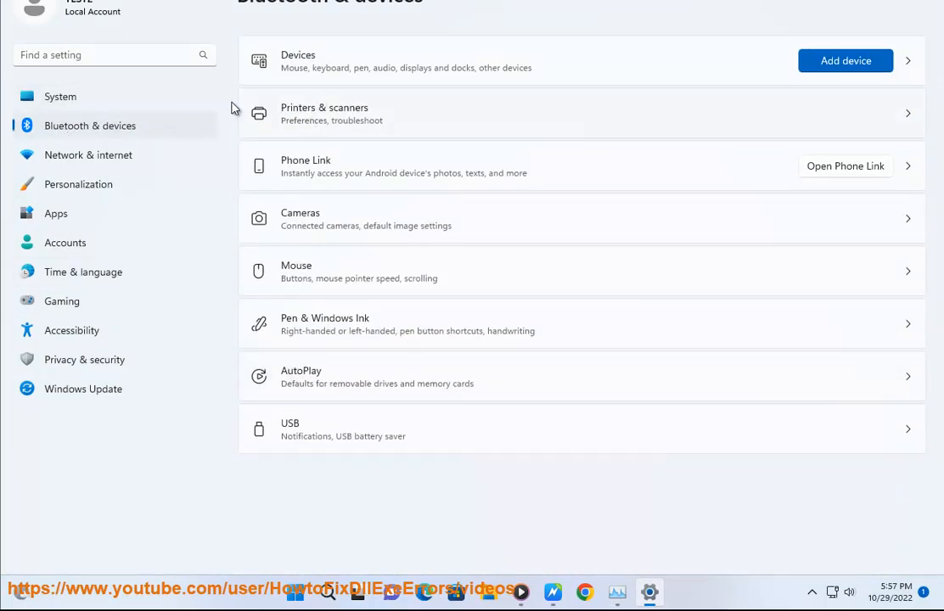
{"action": "left_click", "coordinate": [61, 95]}
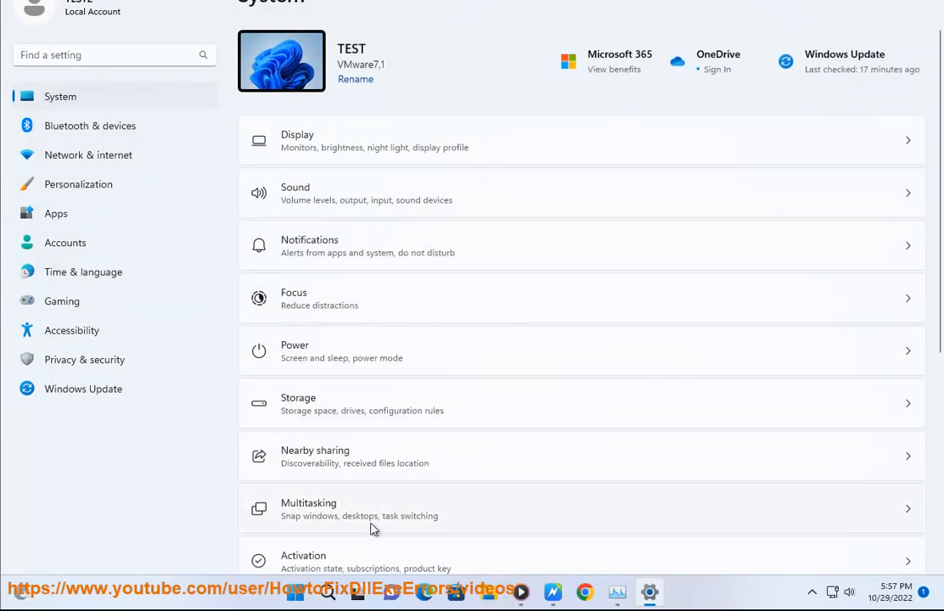
{"action": "scroll", "scroll_direction": "down", "scroll_amount": 3}
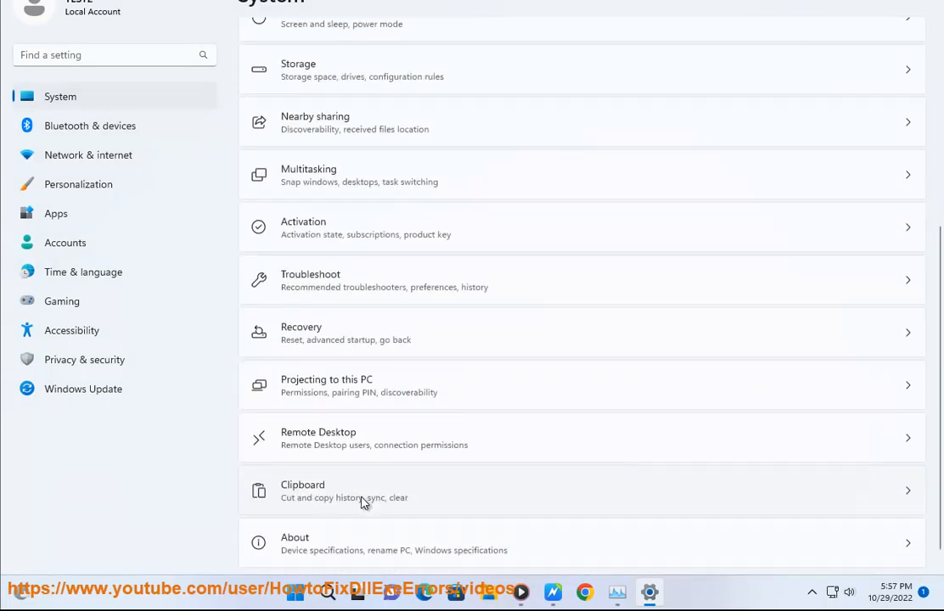
{"action": "scroll", "scroll_direction": "up", "scroll_amount": 3}
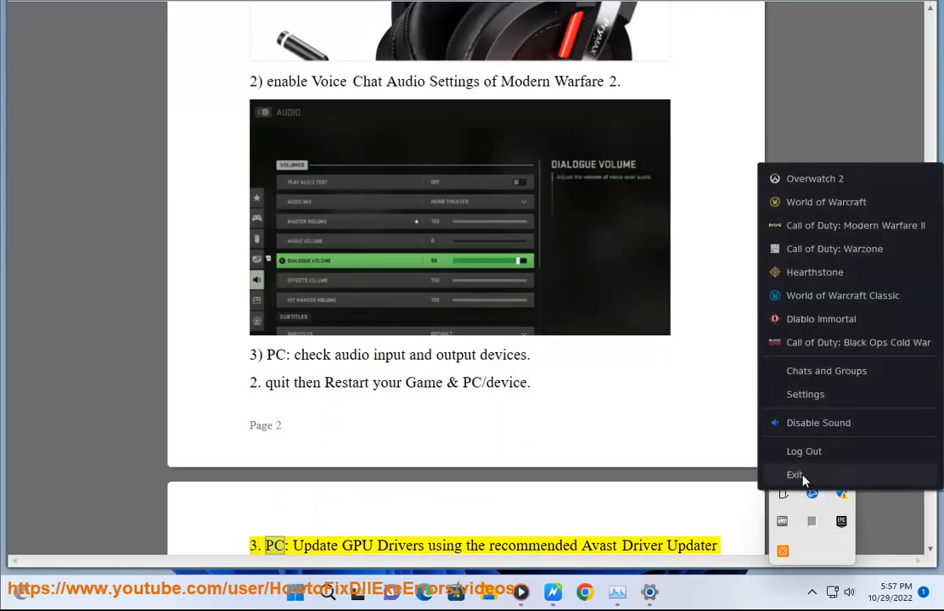
Quit the Battle.net launcher from its tray icon menu
{"action": "left_click", "coordinate": [295, 591]}
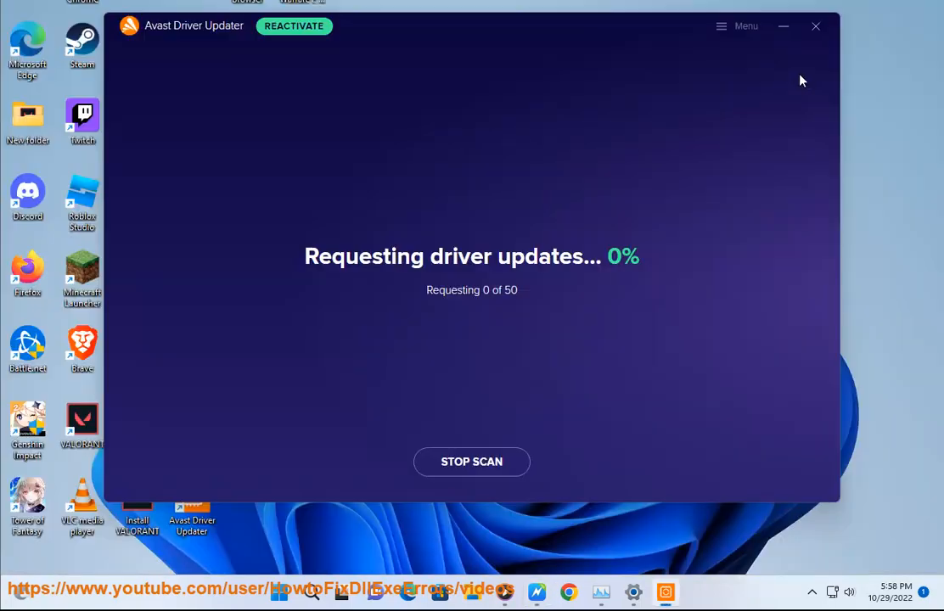
Close the Avast Driver Updater window, returning to the desktop
{"action": "left_click", "coordinate": [815, 25]}
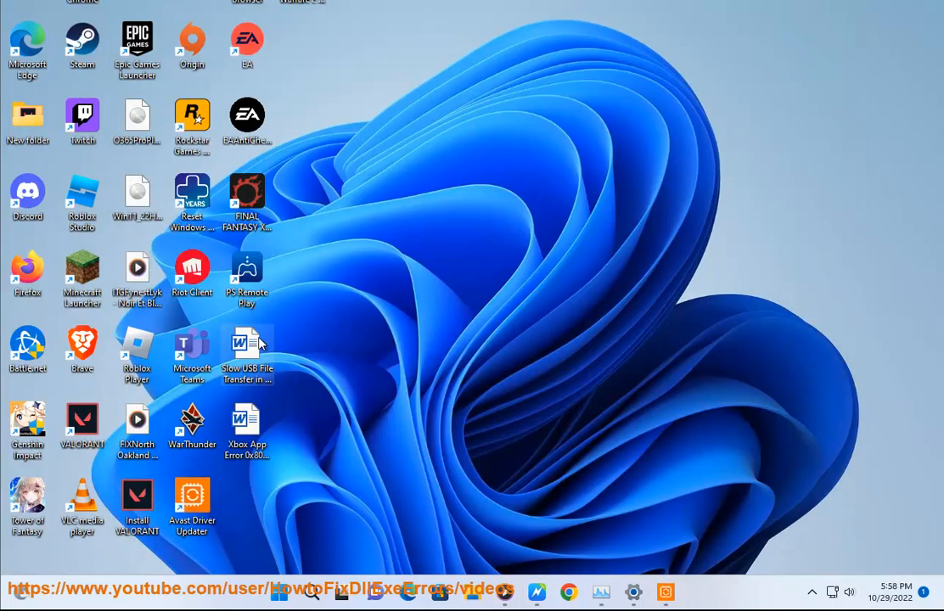
{"action": "mouse_move", "coordinate": [55, 122]}
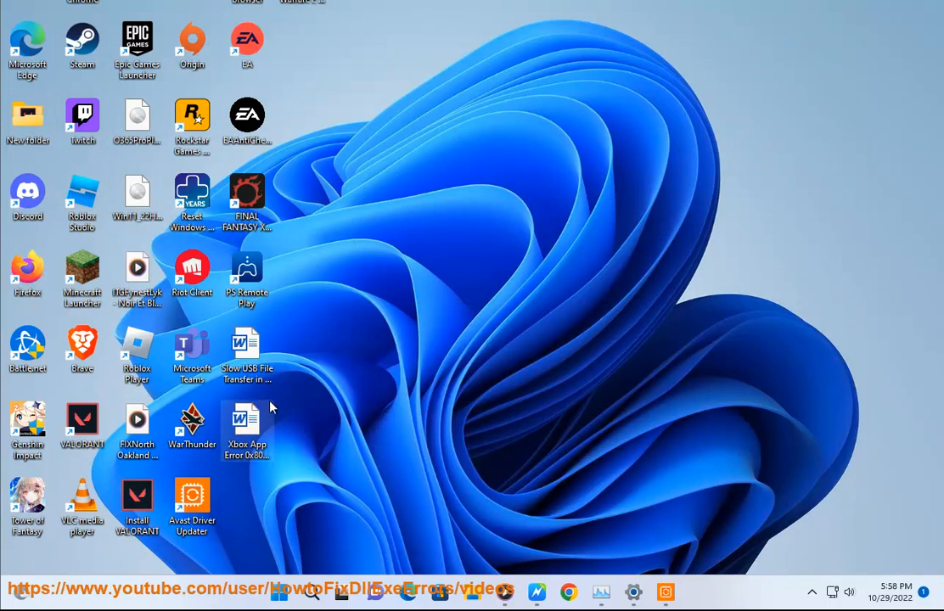
Search Windows Start for 'BA' to bring up Battle.net and its run options
{"action": "left_click", "coordinate": [311, 591]}
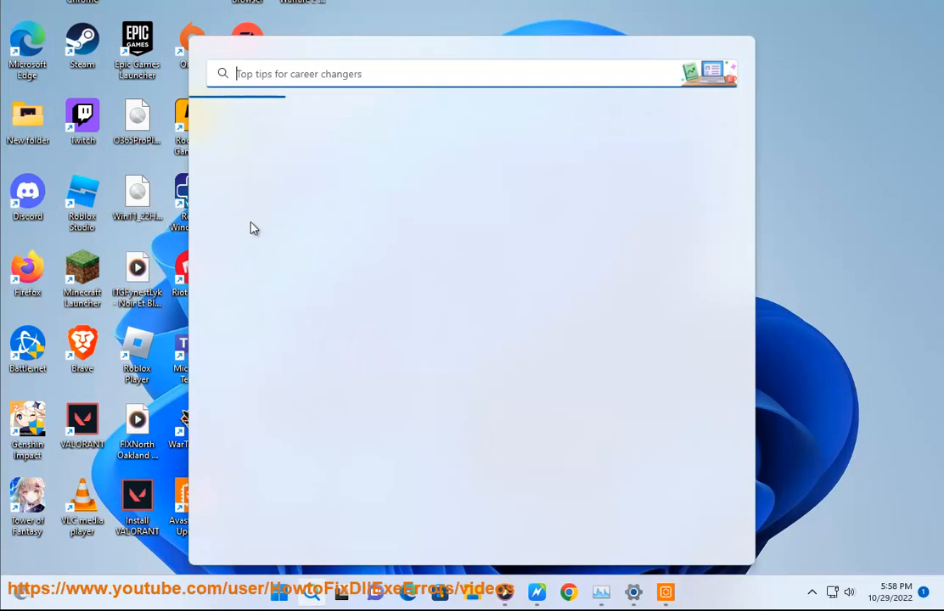
{"action": "type", "text": "BA"}
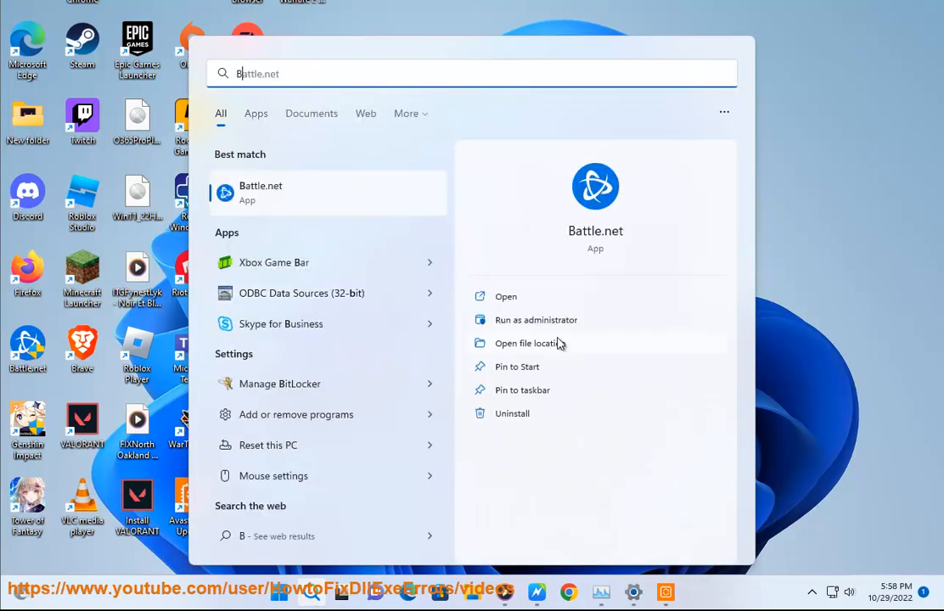
{"action": "mouse_move", "coordinate": [818, 324]}
{"action": "type", "text": "C"}
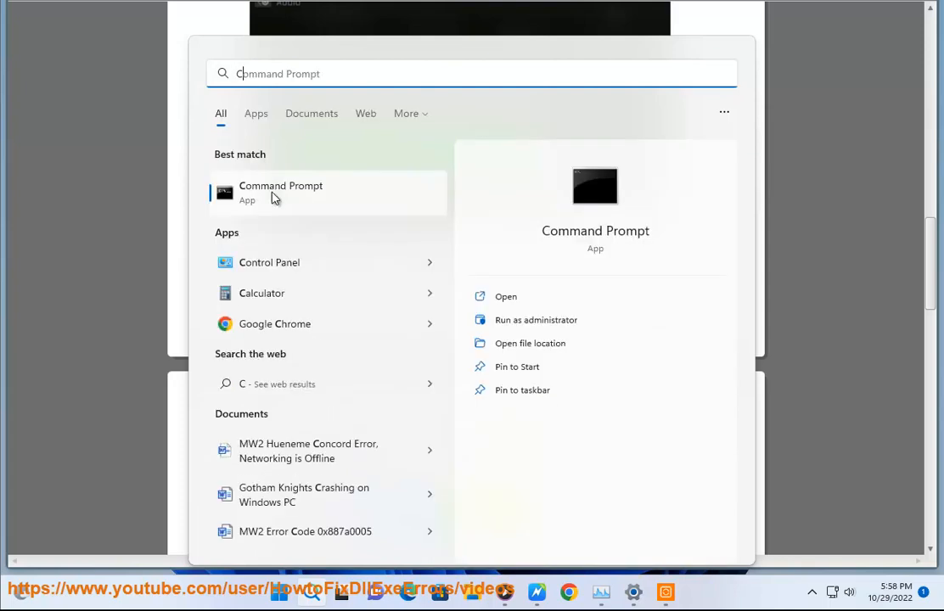
Reach the Windows Defender Firewall allowed-apps list via Control Panel's System and Security
{"action": "left_click", "coordinate": [268, 262]}
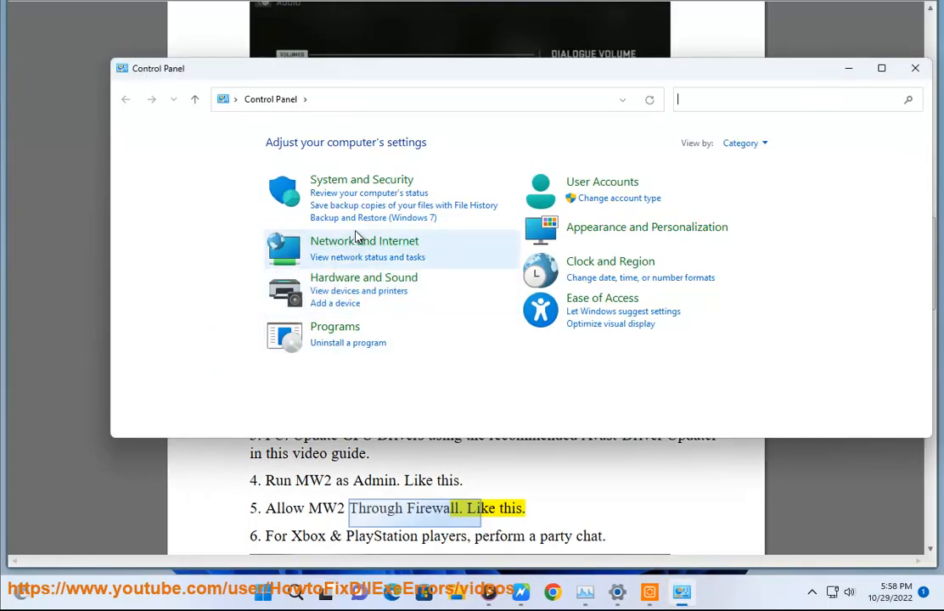
{"action": "left_click", "coordinate": [359, 180]}
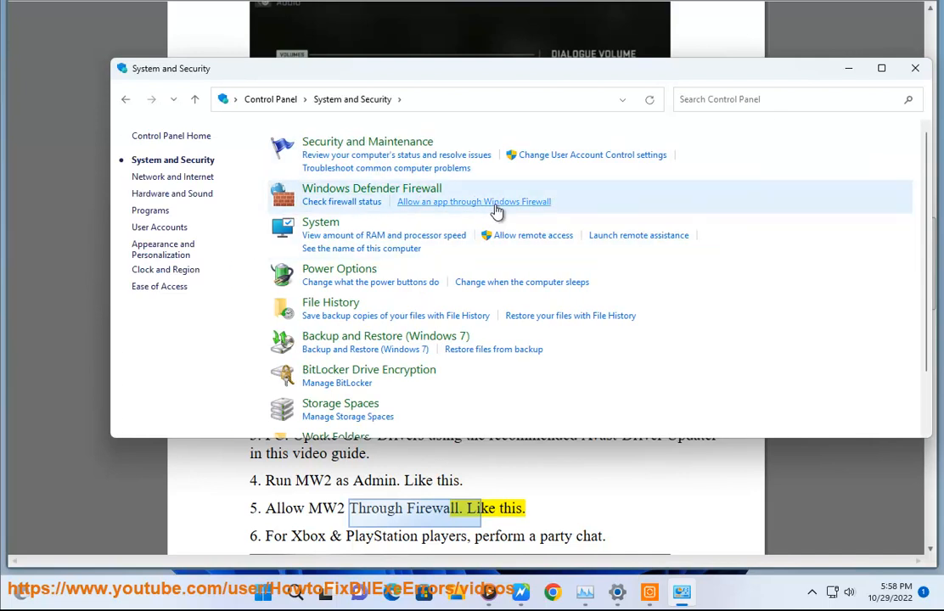
{"action": "left_click", "coordinate": [472, 200]}
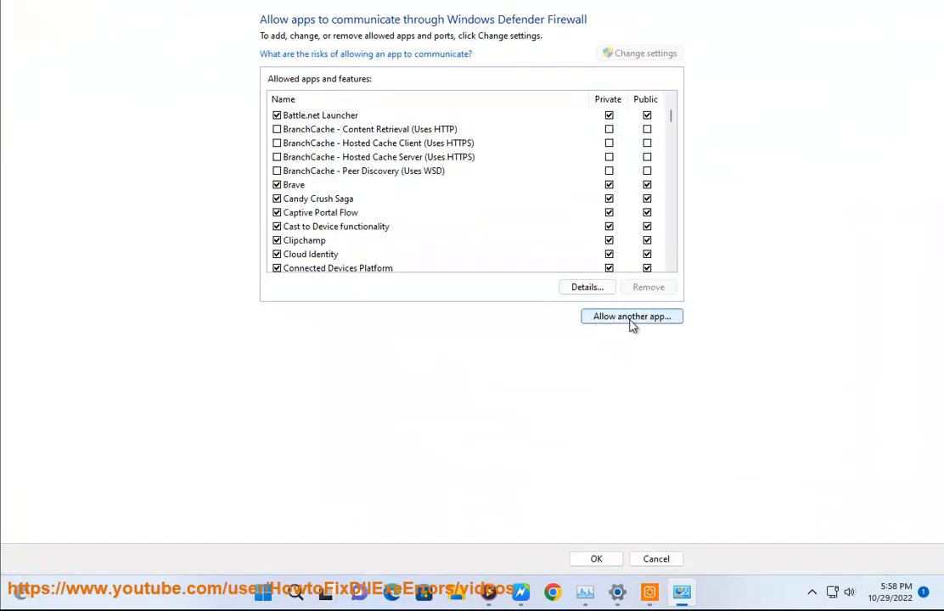
Browse from Allow another app to C:\Program Files (x86)\Battle.net for the launcher
{"action": "left_click", "coordinate": [631, 316]}
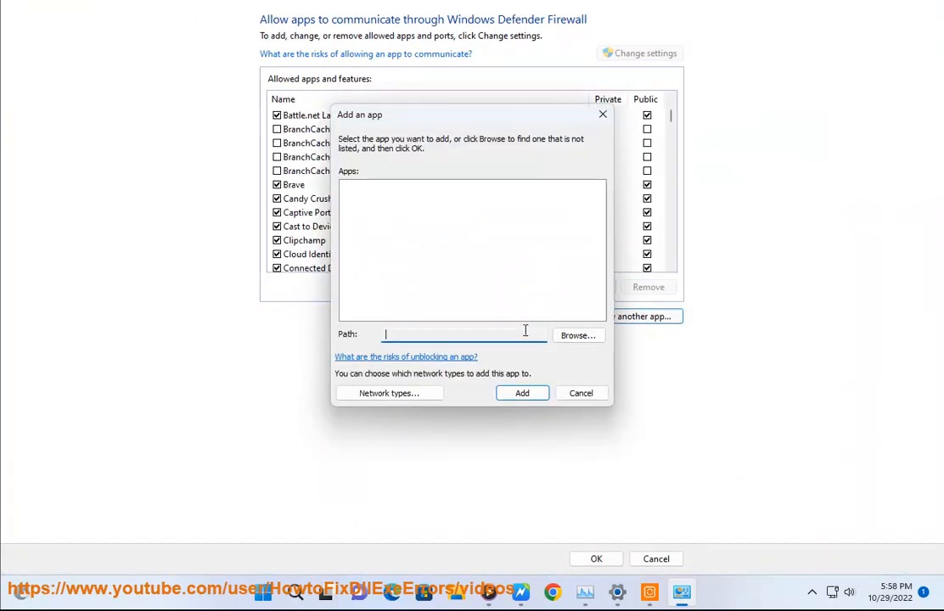
{"action": "left_click", "coordinate": [577, 336]}
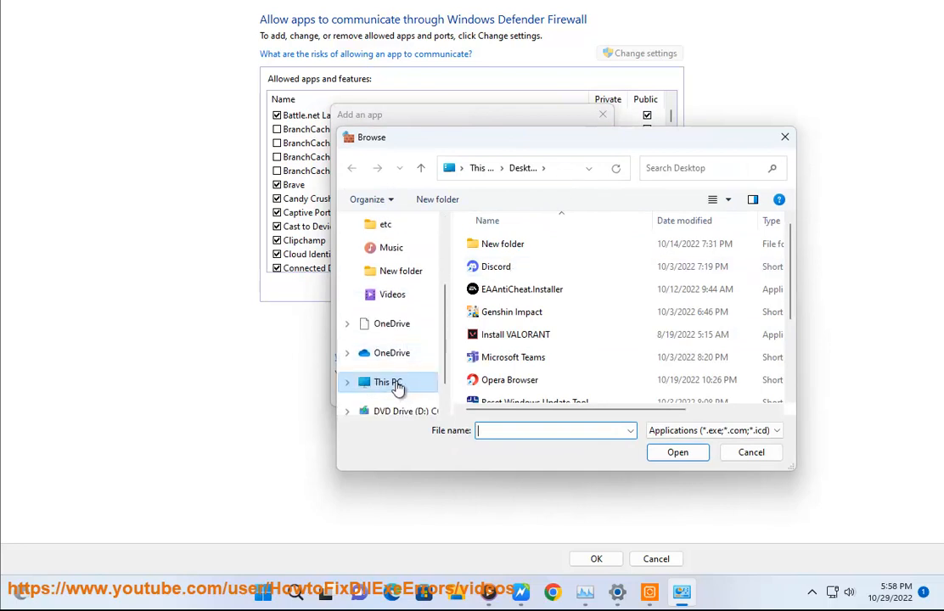
{"action": "left_click", "coordinate": [387, 382]}
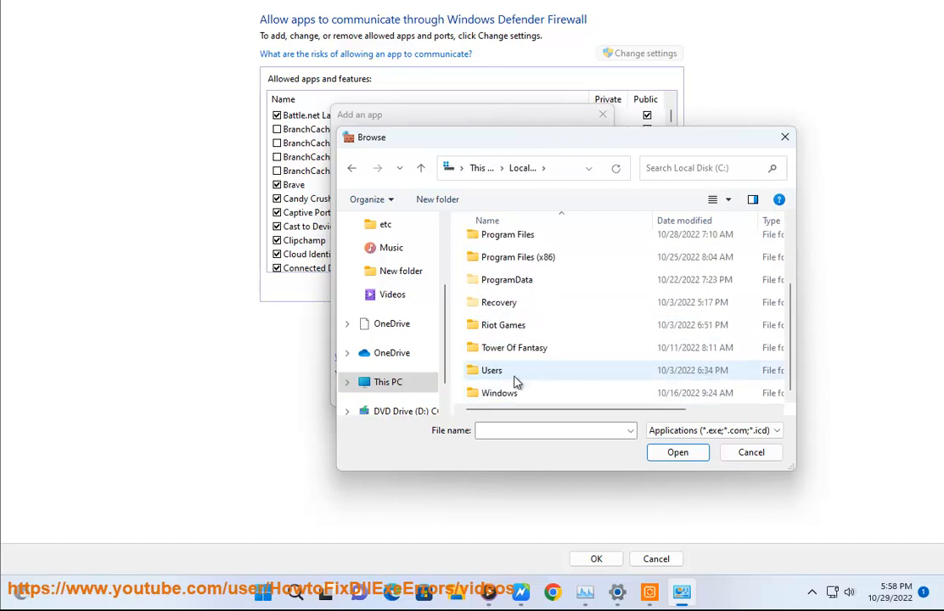
{"action": "double_click", "coordinate": [516, 257]}
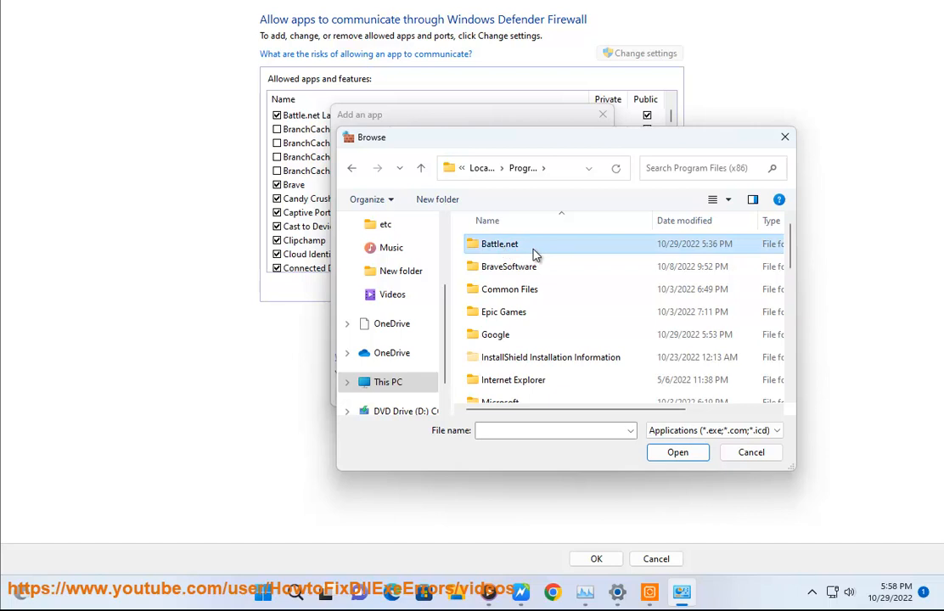
{"action": "double_click", "coordinate": [499, 245]}
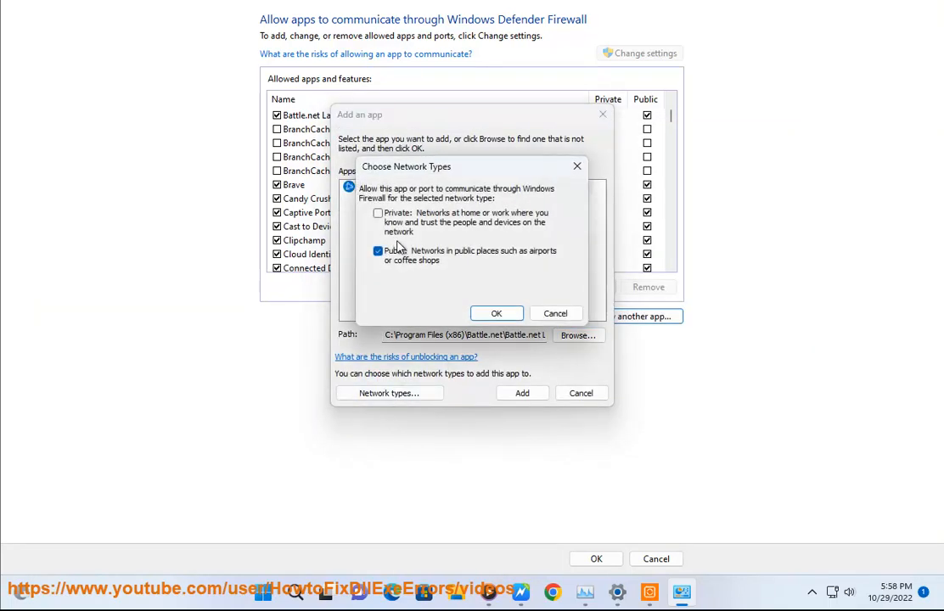
Confirm the network types and add Battle.net Launcher to the allowed apps
{"action": "left_click", "coordinate": [496, 313]}
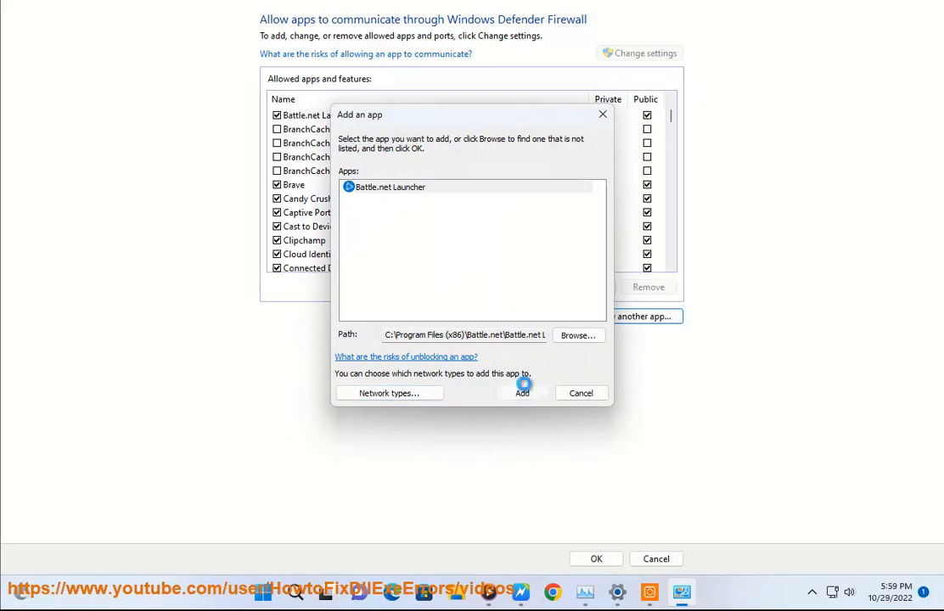
{"action": "left_click", "coordinate": [523, 392]}
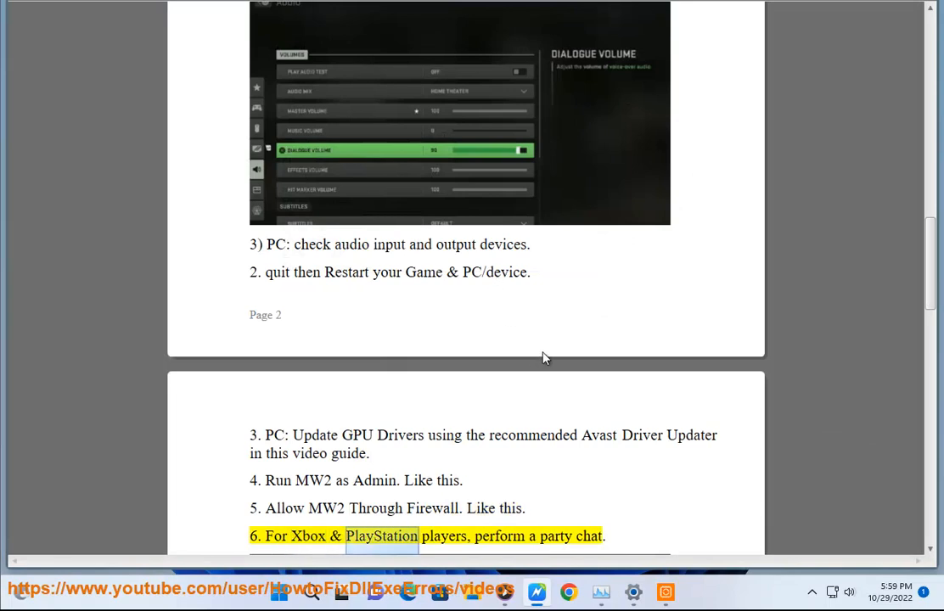
{"action": "scroll", "scroll_direction": "down", "scroll_amount": 3}
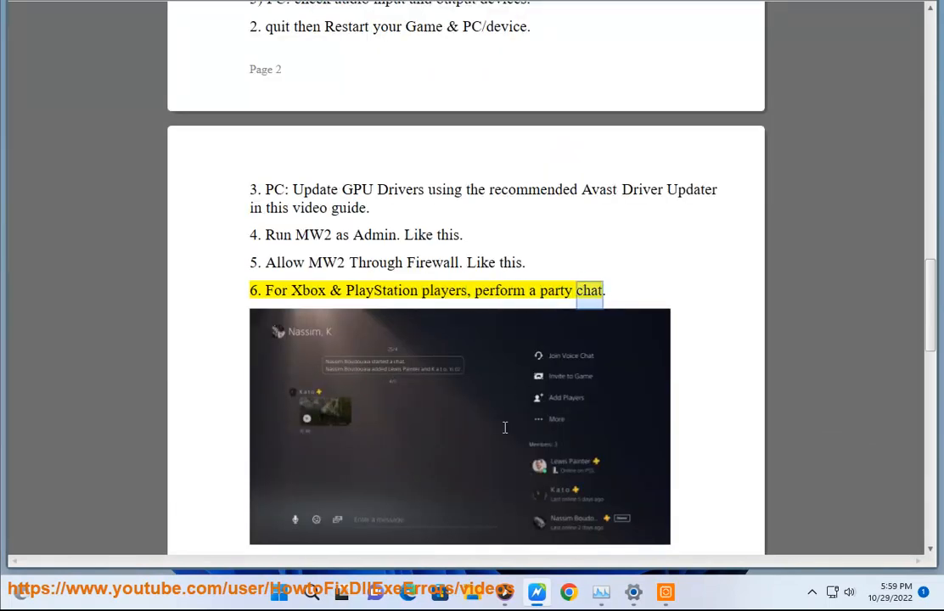
{"action": "scroll", "scroll_direction": "down", "scroll_amount": 3}
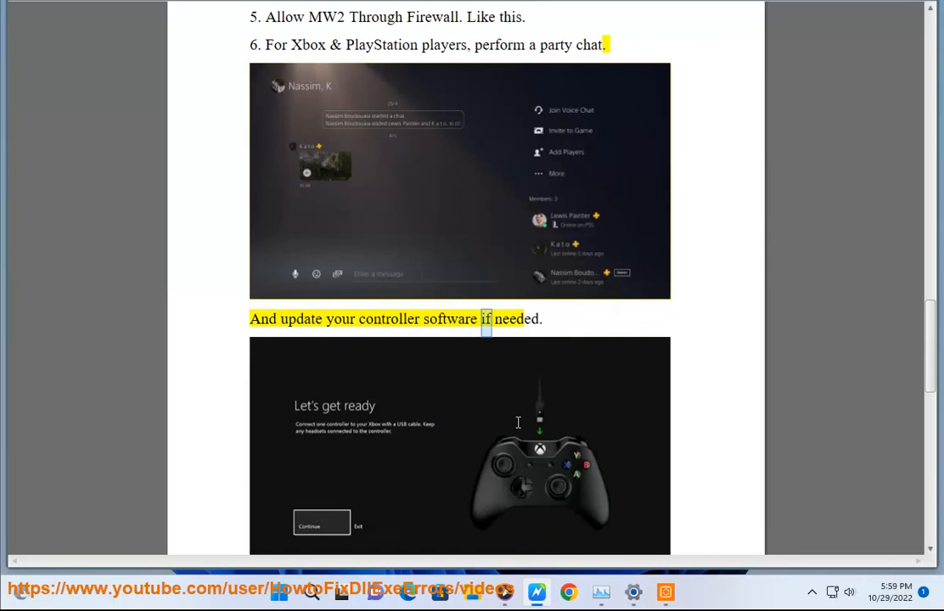
{"action": "scroll", "scroll_direction": "down", "scroll_amount": 3}
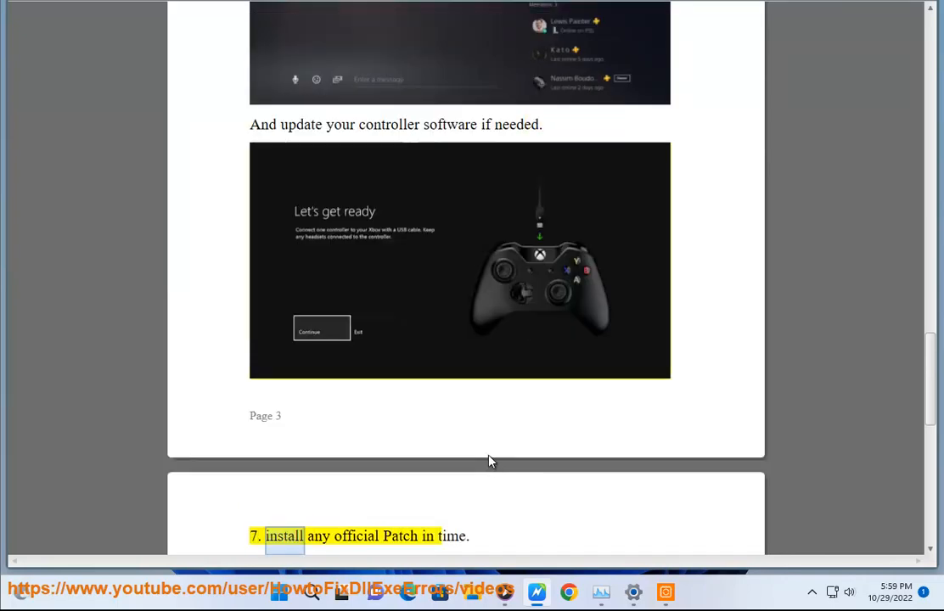